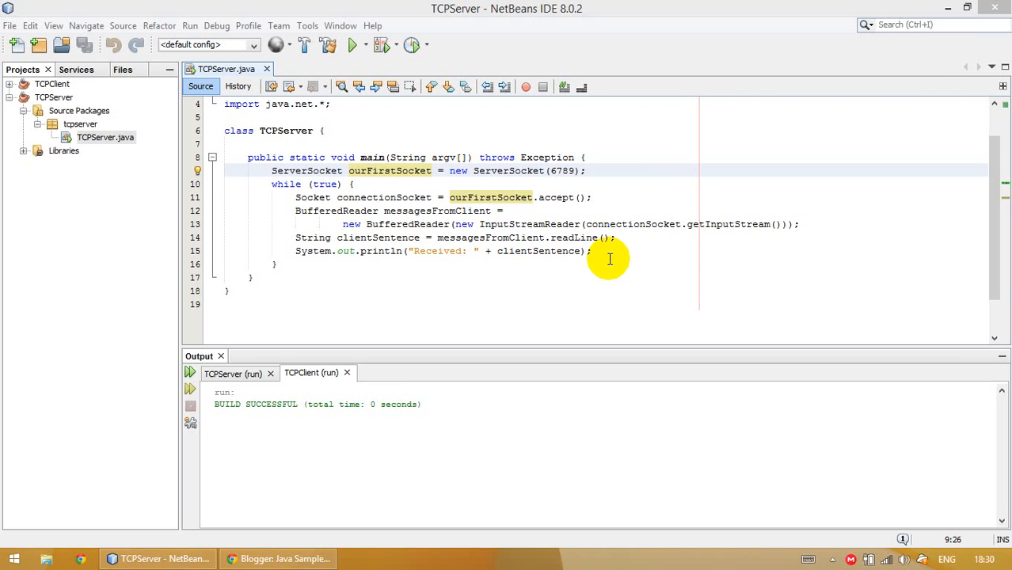
- Expand the TCPClient project and open TCPClient.java from the tcprequester package
left_click(48, 96)
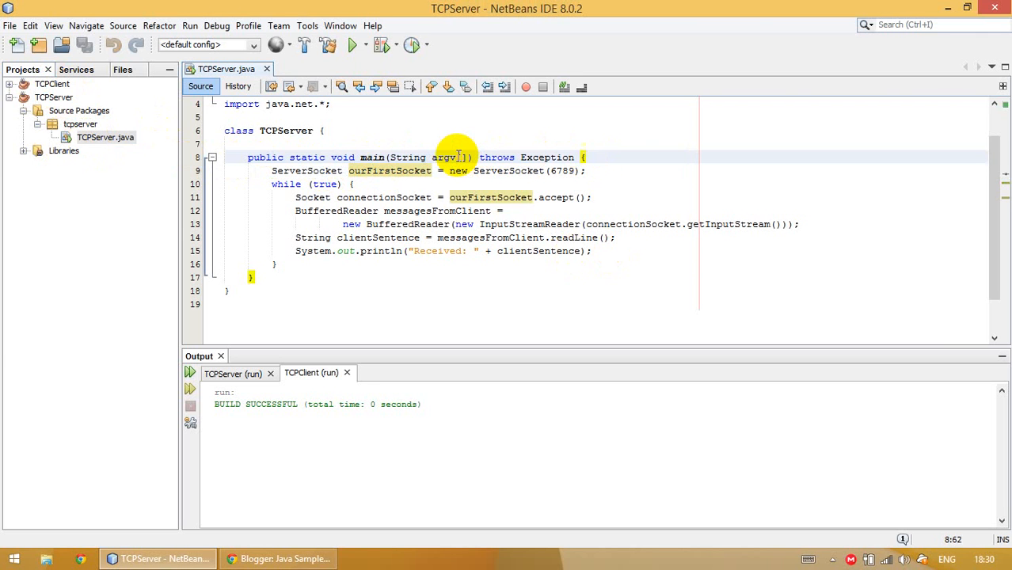
mouse_move(294, 205)
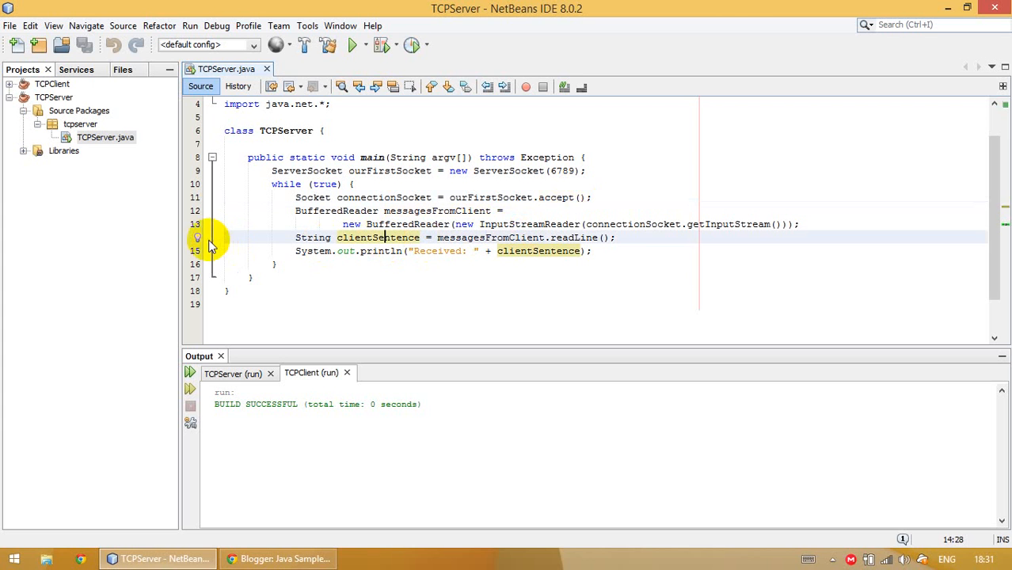
mouse_move(232, 244)
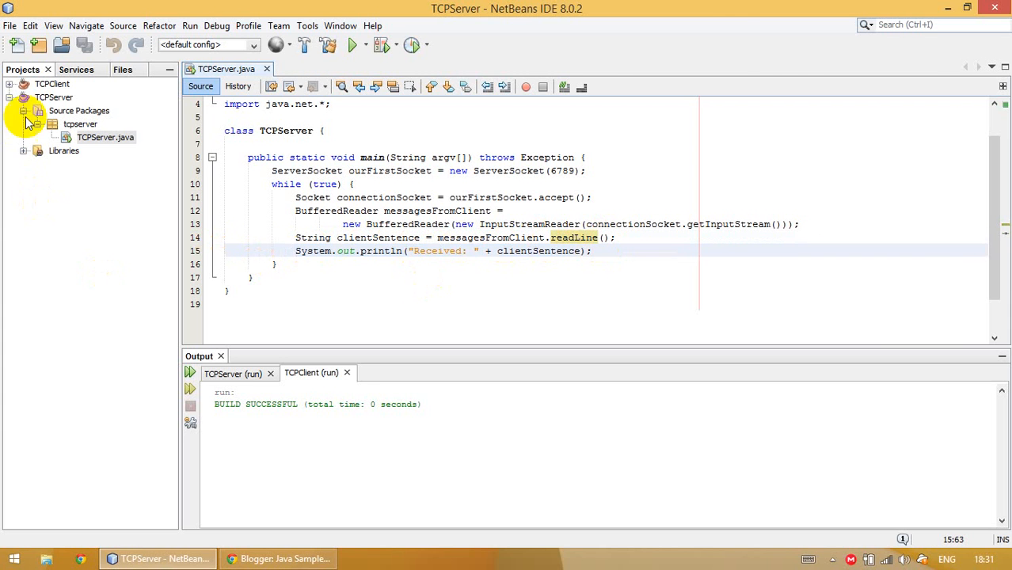
left_click(68, 98)
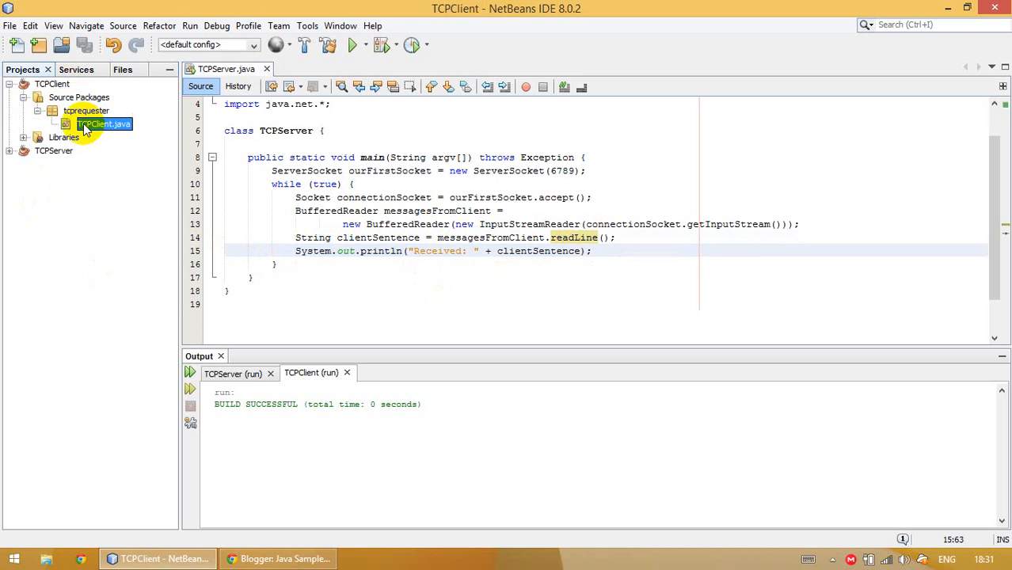
double_click(103, 124)
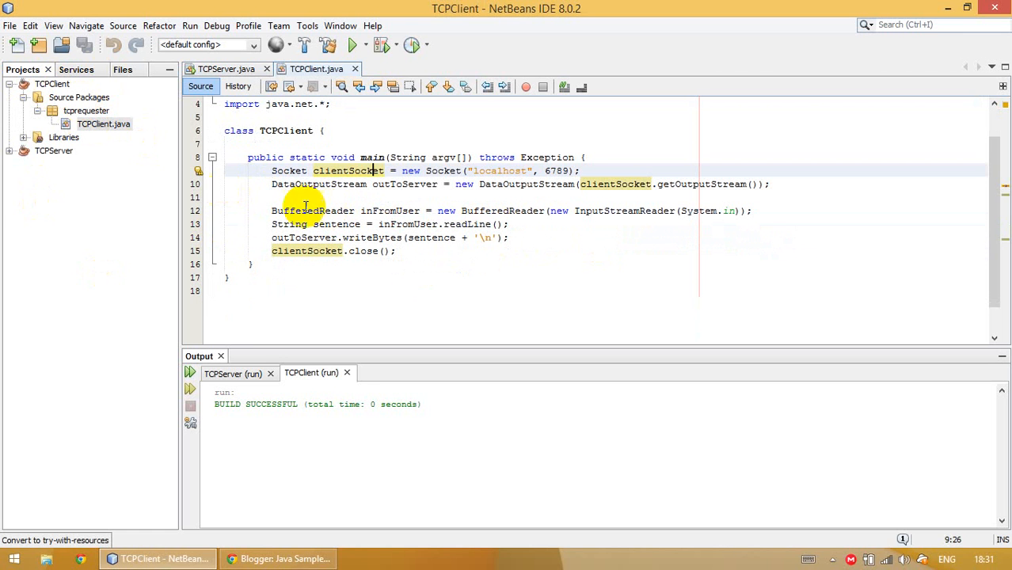
mouse_move(350, 183)
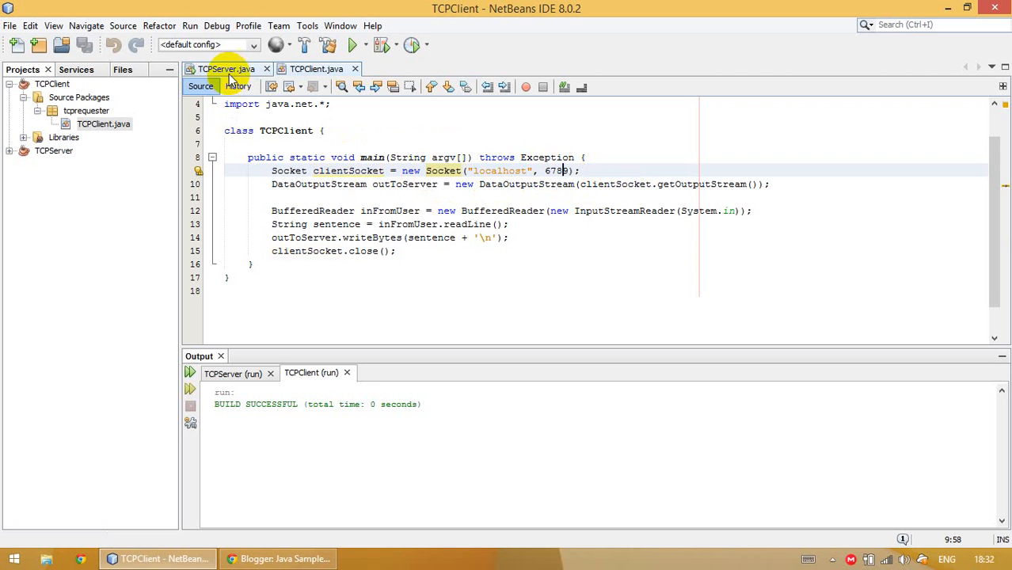
- Compare the TCPServer.java and TCPClient.java programs side by side
left_click(229, 70)
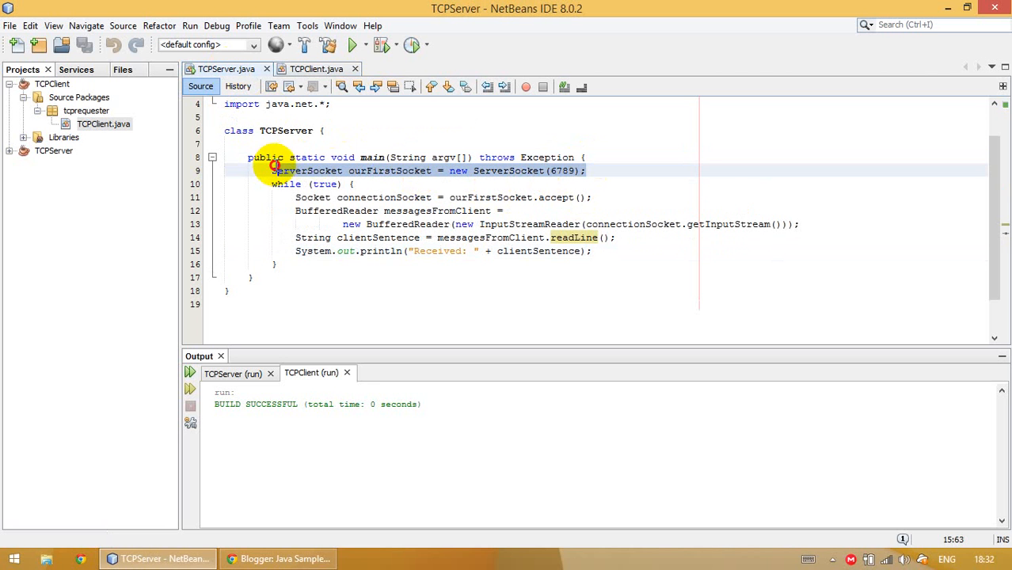
left_click(317, 68)
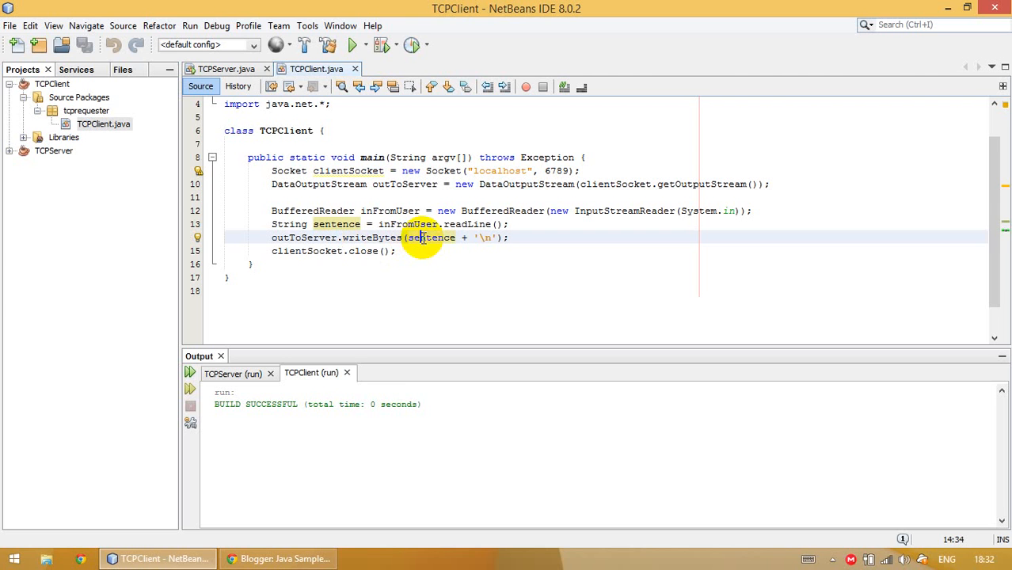
mouse_move(418, 244)
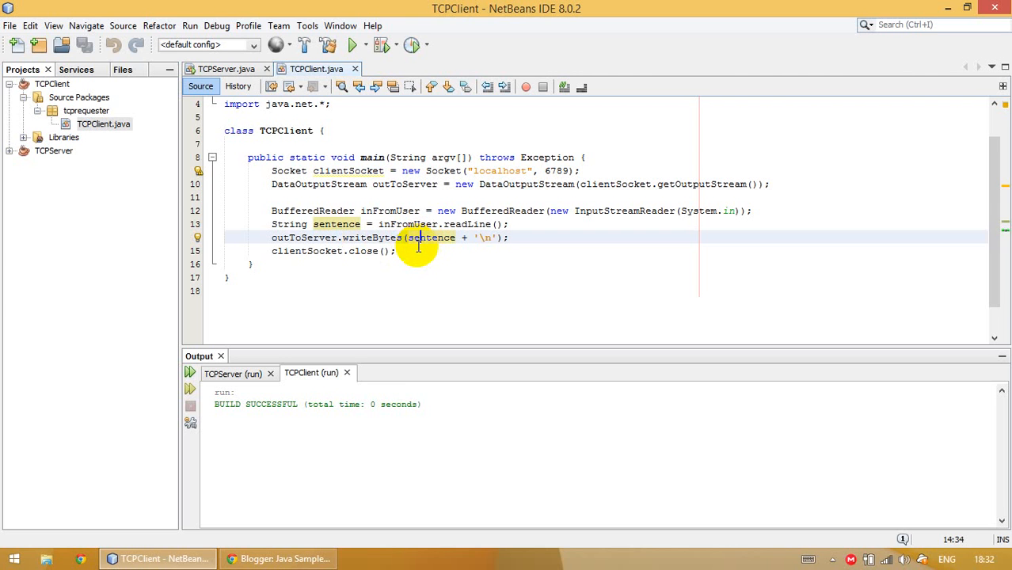
mouse_move(317, 251)
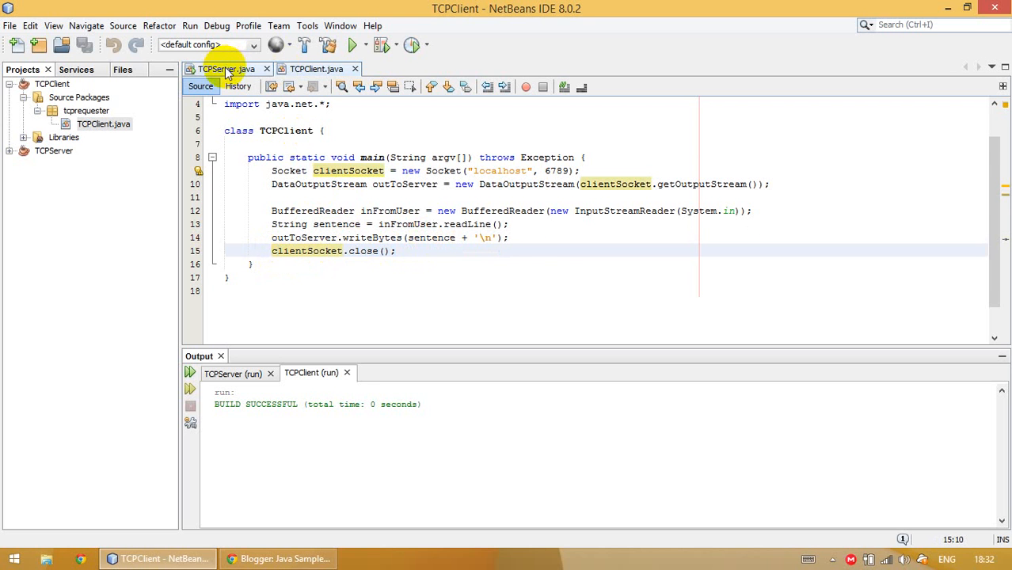
left_click(228, 70)
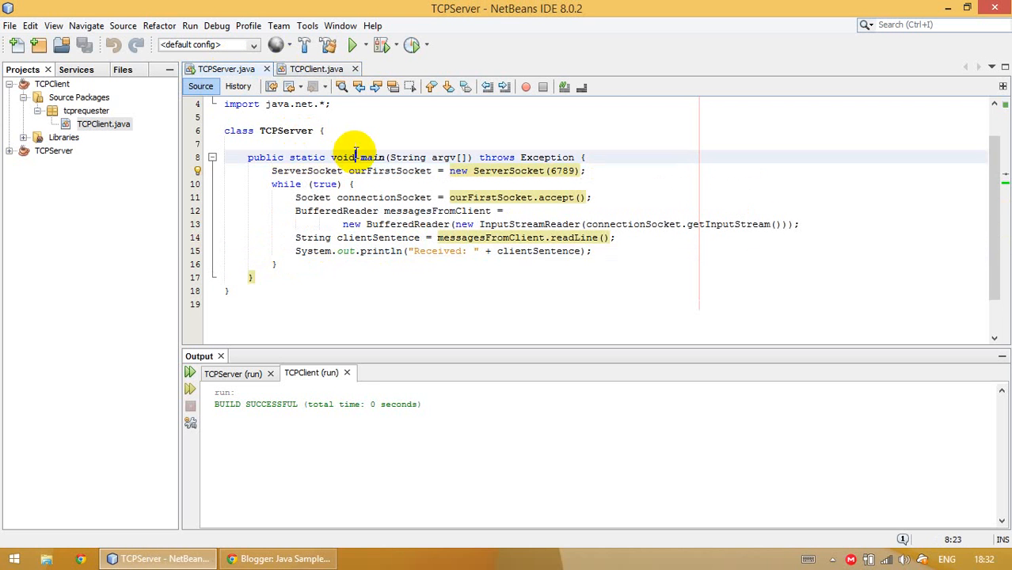
left_click(317, 70)
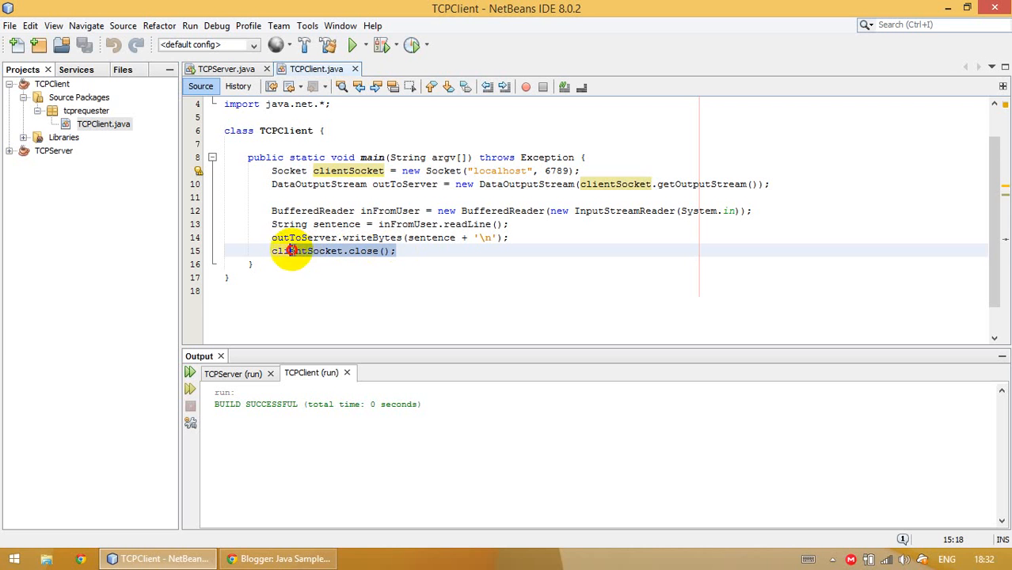
left_click(225, 68)
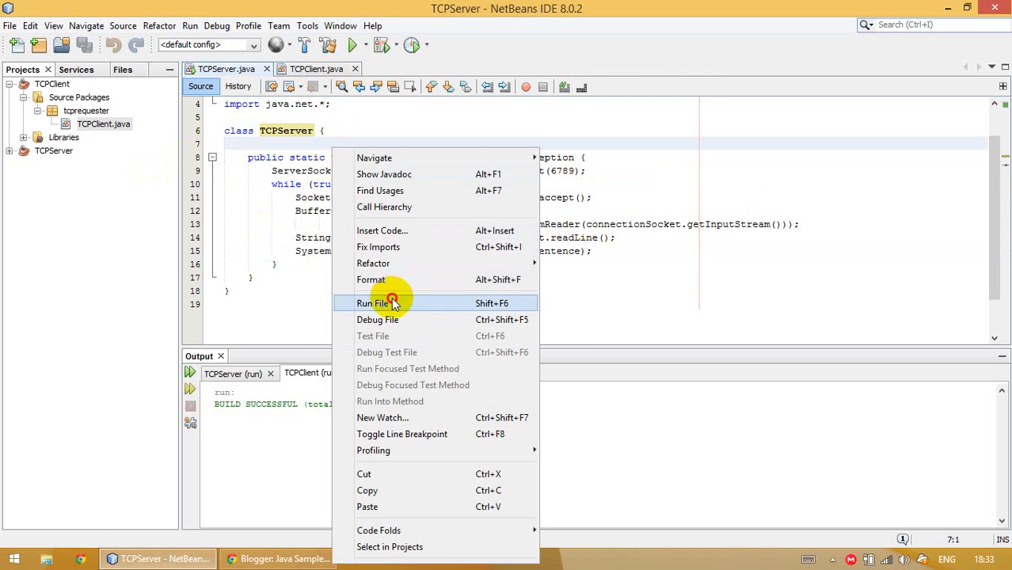
- Run the TCPServer file, then launch TCPClient so both programs are running
left_click(374, 303)
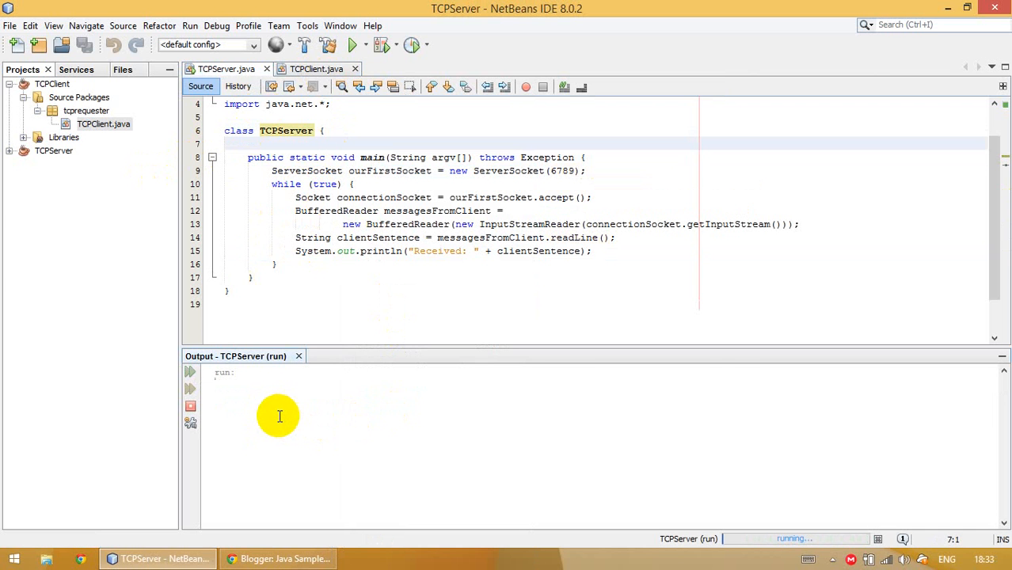
left_click(317, 70)
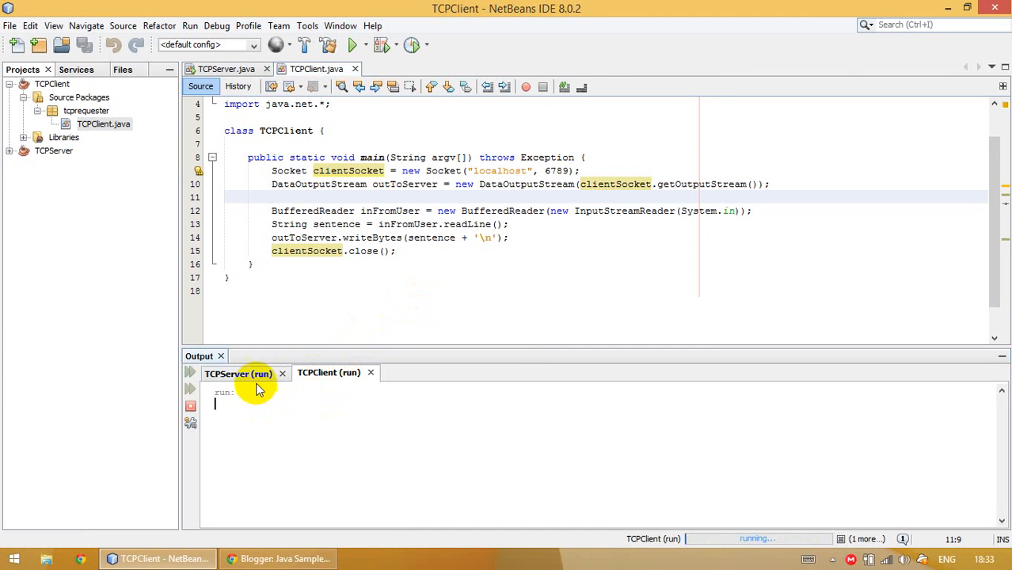
- Send 'Hi everybody' from the client console and view 'Received: Hi everybody' in the server output
left_click(328, 374)
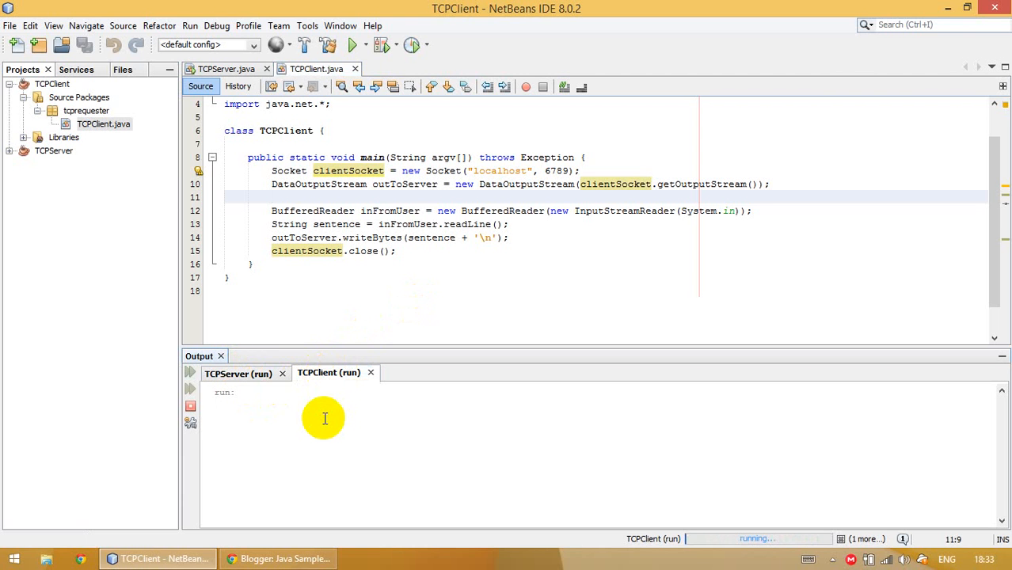
type("Hi every")
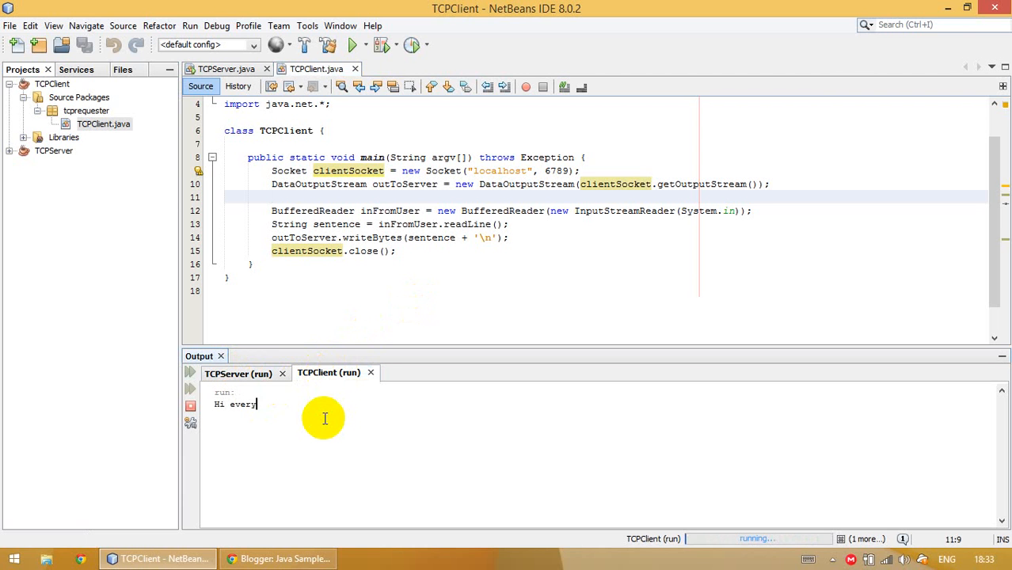
type("body")
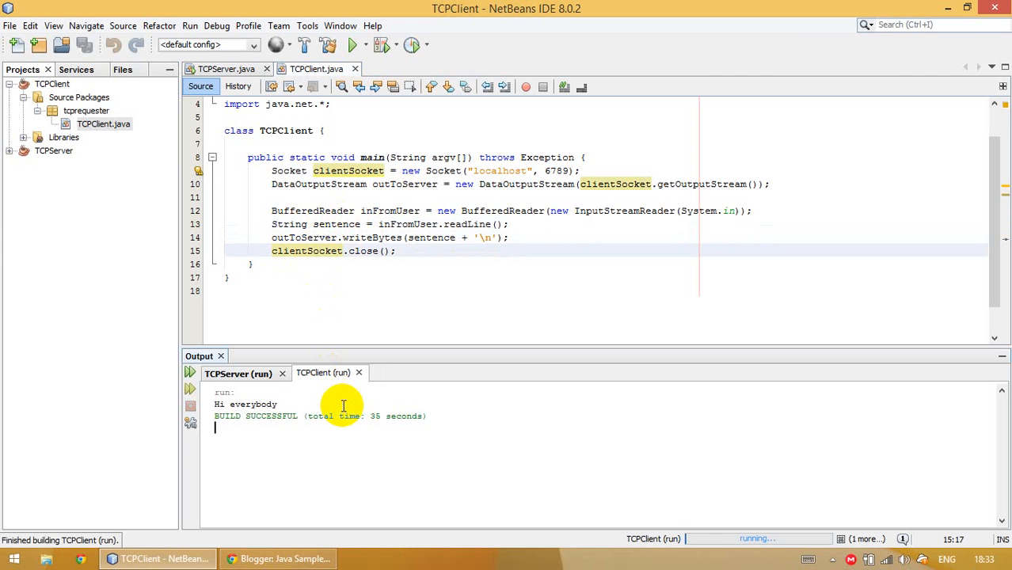
left_click(238, 374)
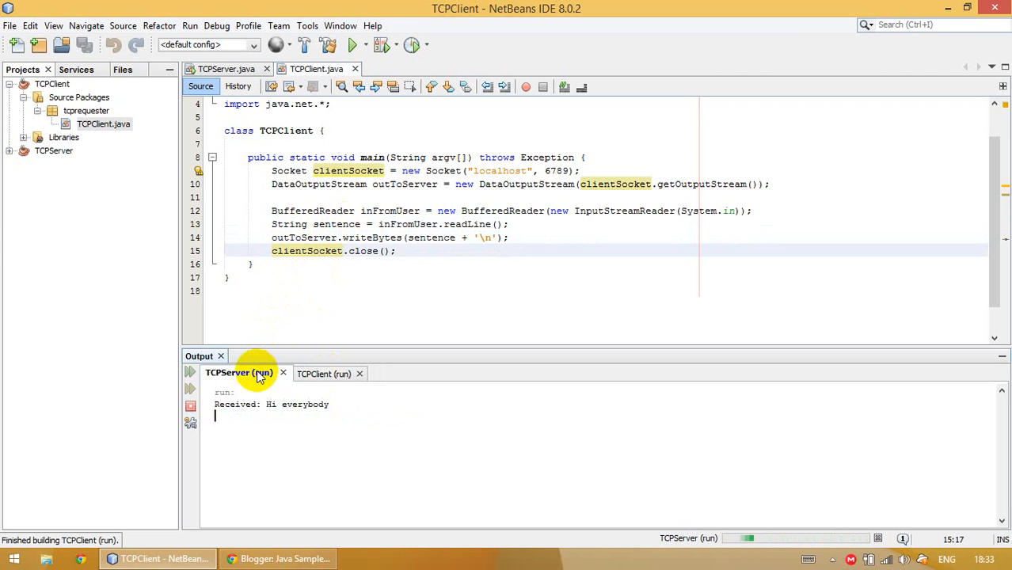
mouse_move(266, 405)
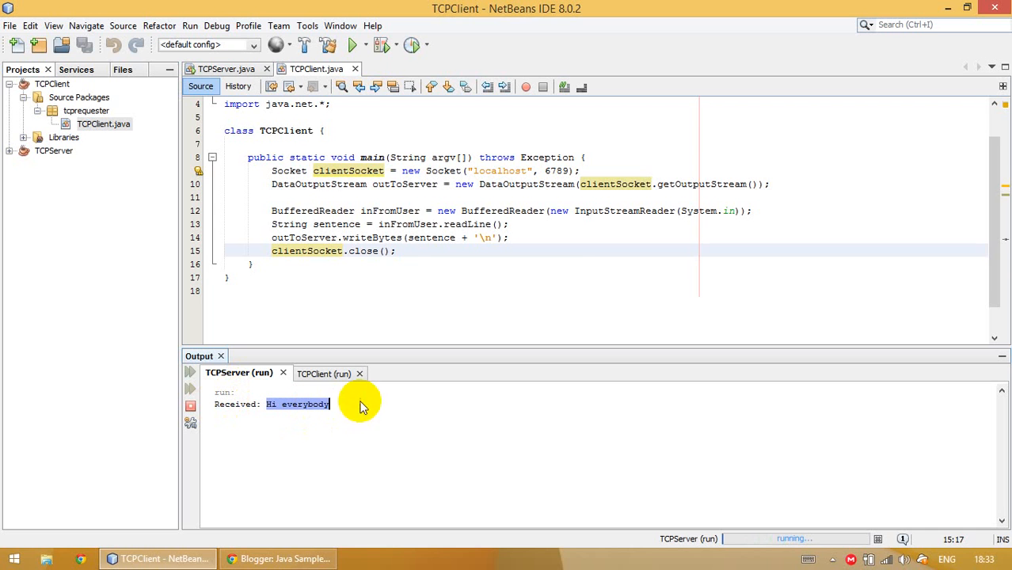
- Check the client run output and return to the TCPClient.java editor
left_click(225, 70)
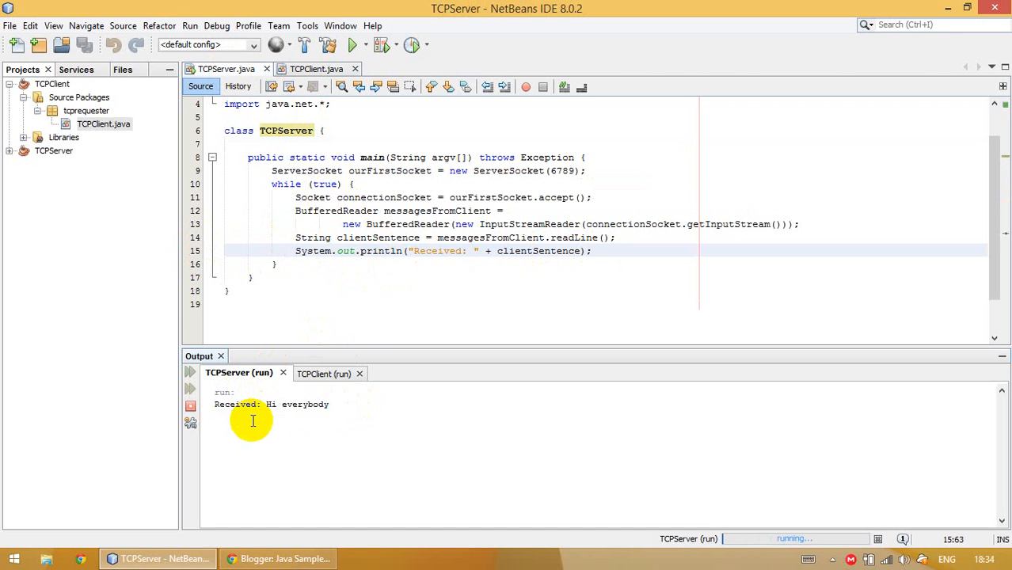
mouse_move(279, 406)
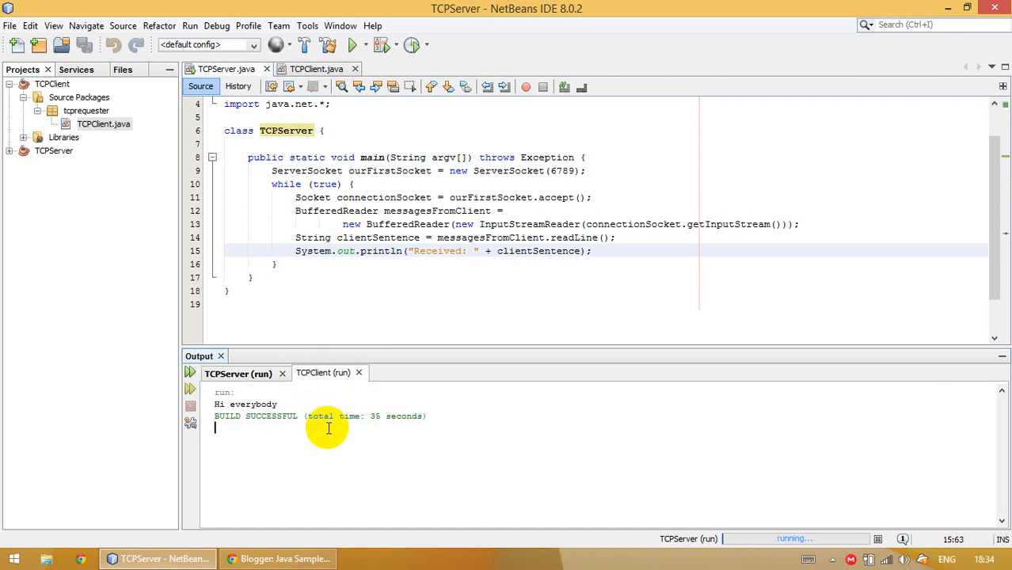
left_click(316, 70)
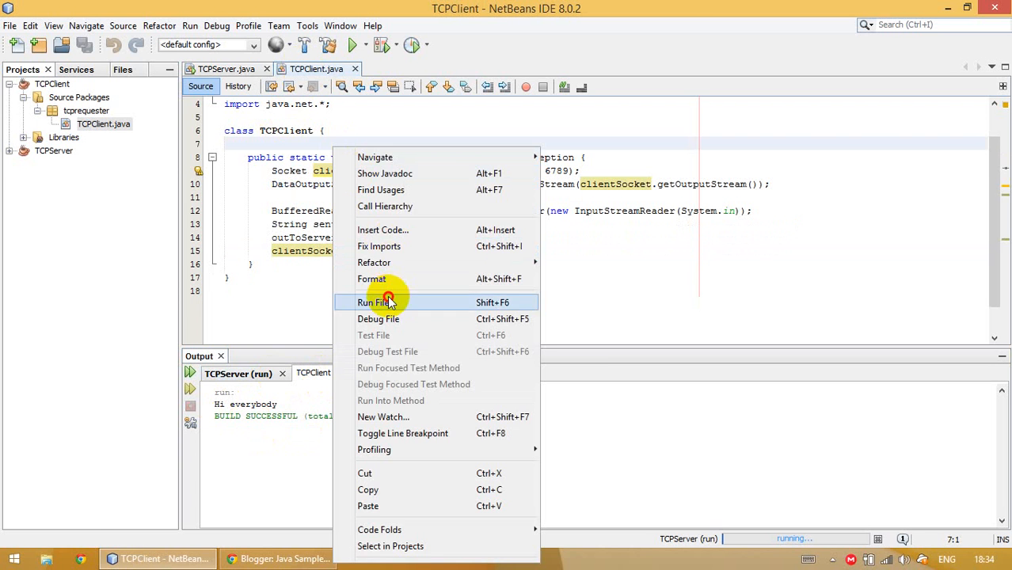
- Run TCPClient again and start entering a new message beginning with 'Hi'
left_click(374, 301)
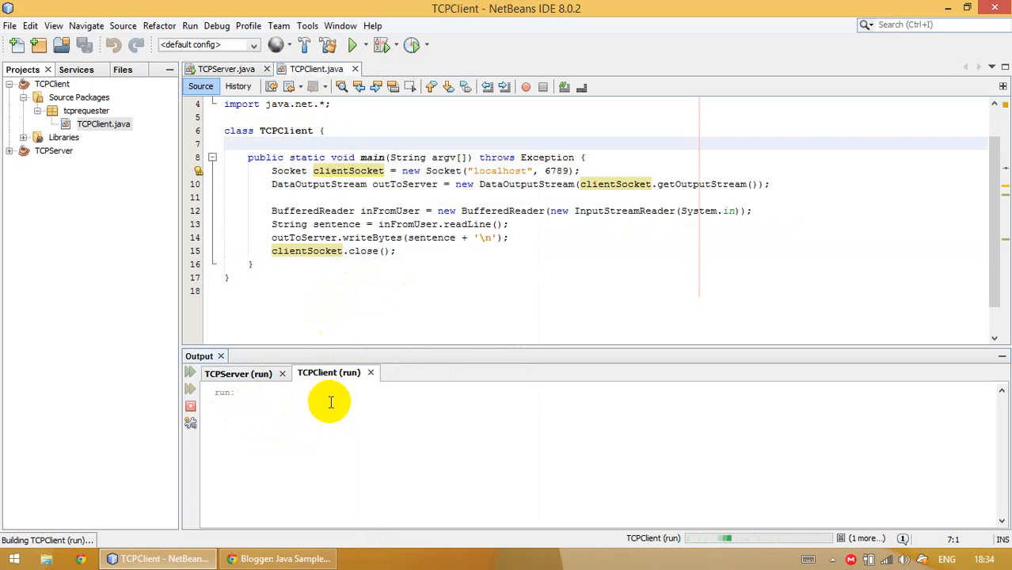
type("Hi")
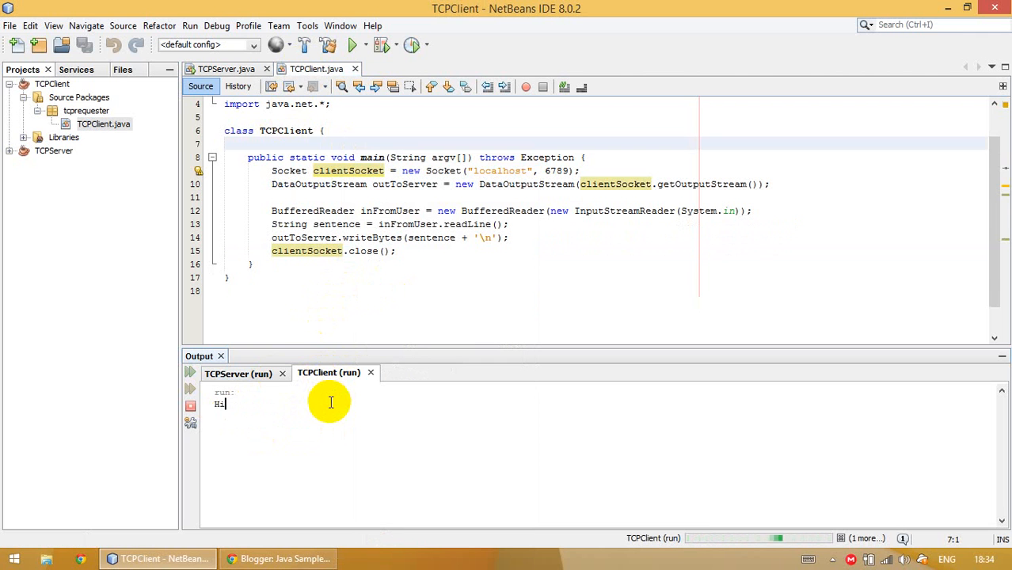